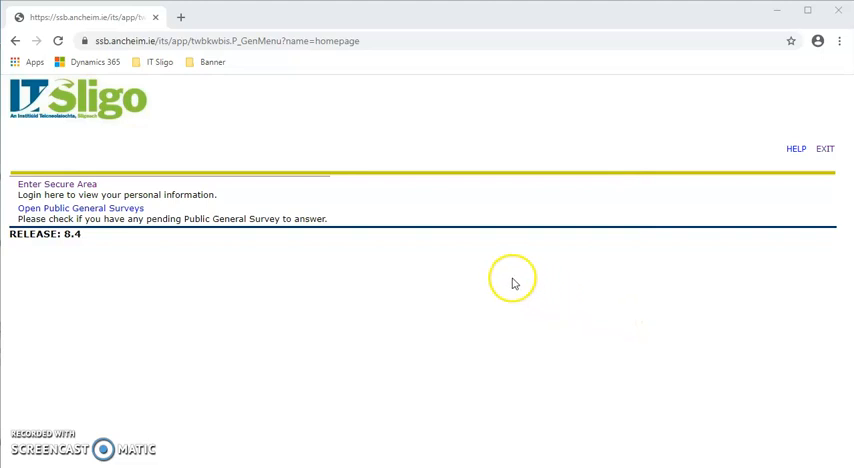
{"action": "mouse_move", "coordinate": [102, 192]}
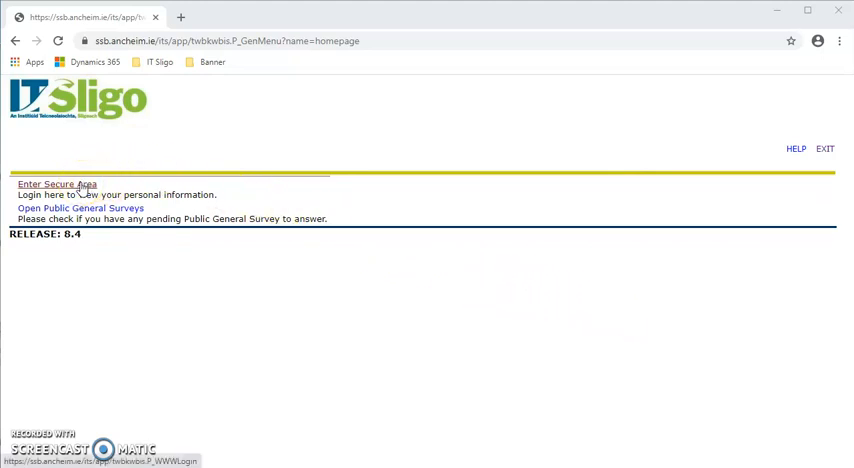
{"action": "left_click", "coordinate": [56, 170]}
{"action": "type", "text": "S"}
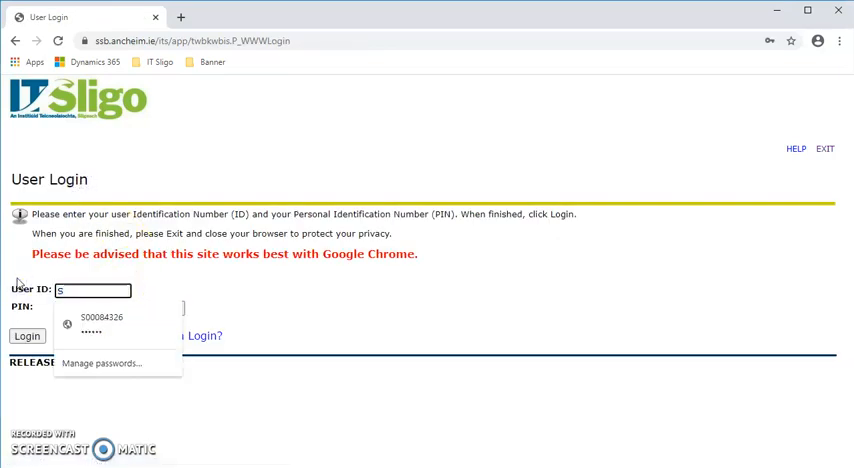
{"action": "type", "text": "000"}
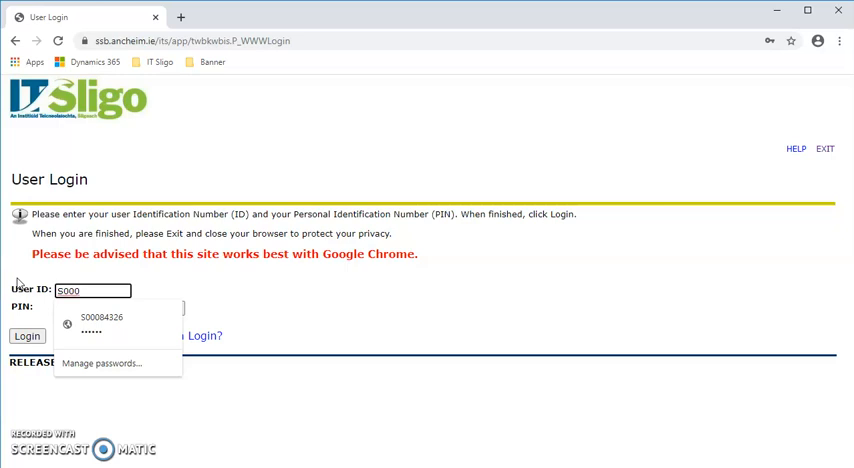
{"action": "left_click", "coordinate": [110, 322]}
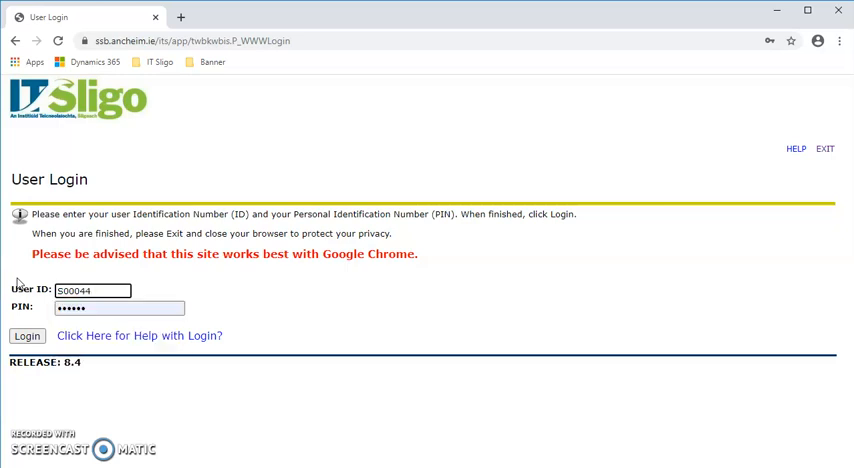
{"action": "type", "text": "192"}
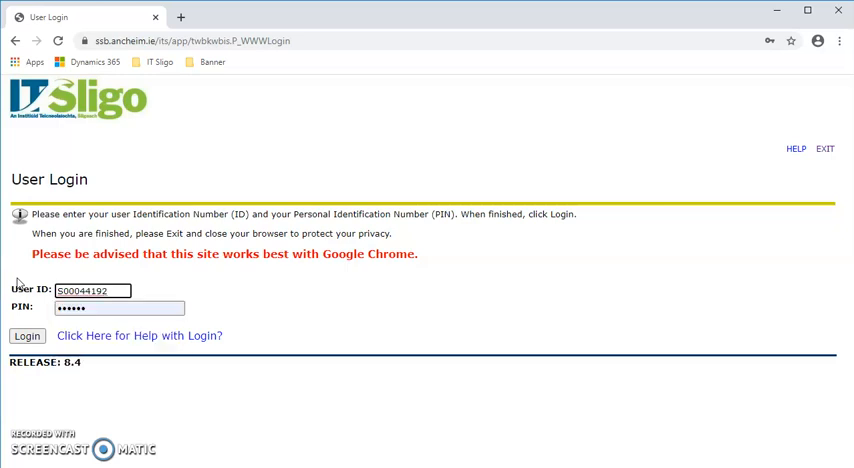
{"action": "mouse_move", "coordinate": [176, 280]}
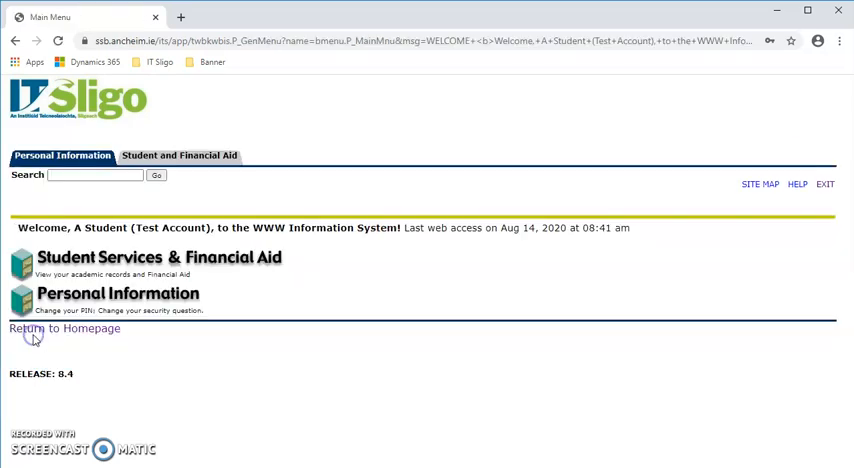
{"action": "mouse_move", "coordinate": [252, 324]}
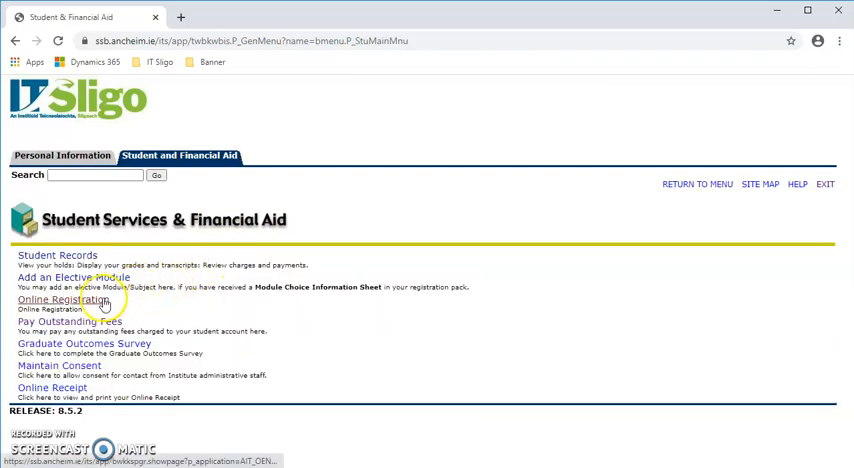
Step: Choose the Full Academic Year 2020-21 Level 6 Special Purpose Award in Online Registration and submit it
{"action": "left_click", "coordinate": [60, 300]}
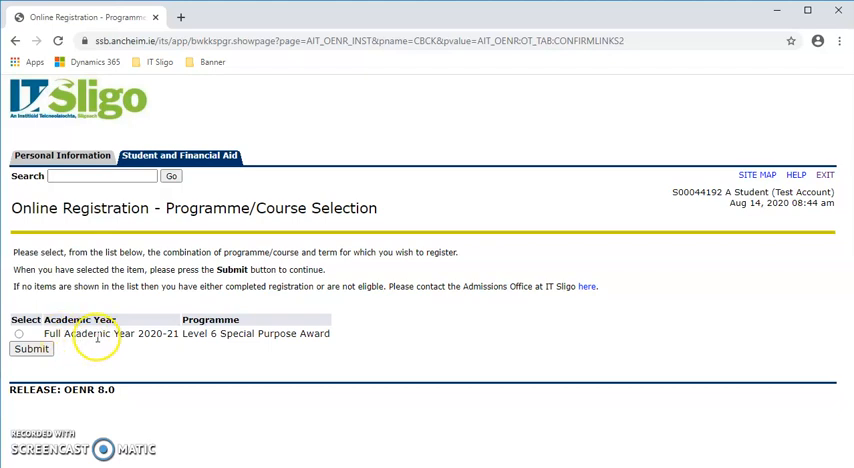
{"action": "left_click", "coordinate": [24, 332]}
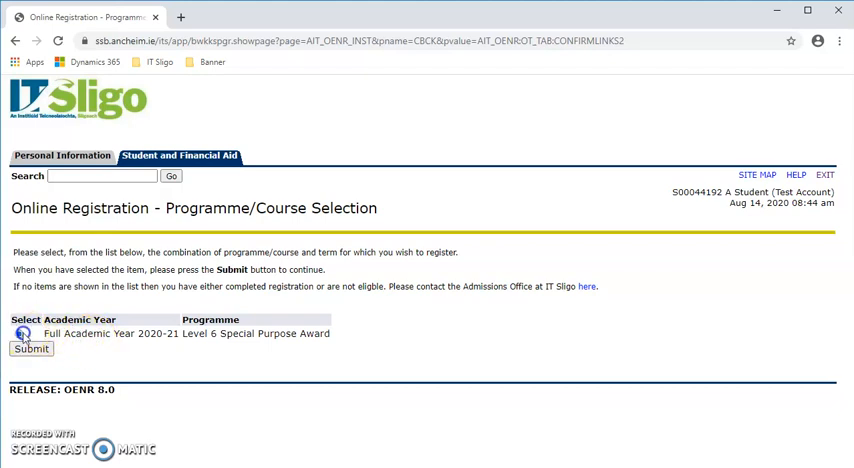
{"action": "left_click", "coordinate": [30, 348]}
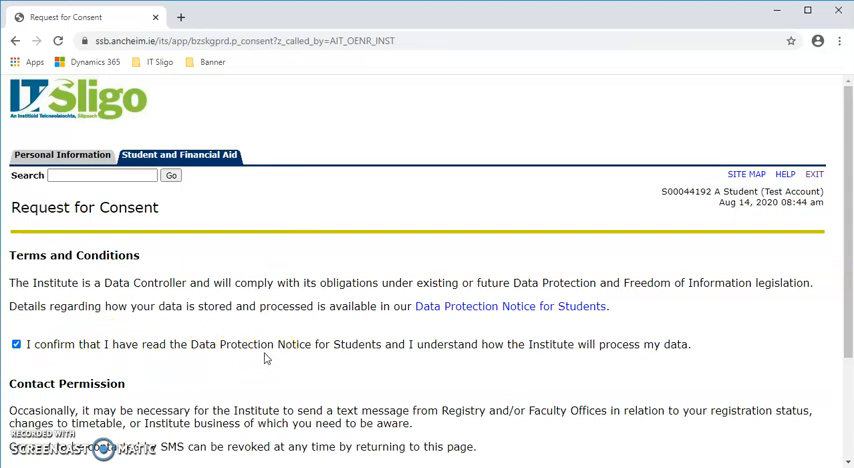
Step: Answer Yes to SMS contact on the Request for Consent page
{"action": "scroll", "scroll_direction": "down", "scroll_amount": 3}
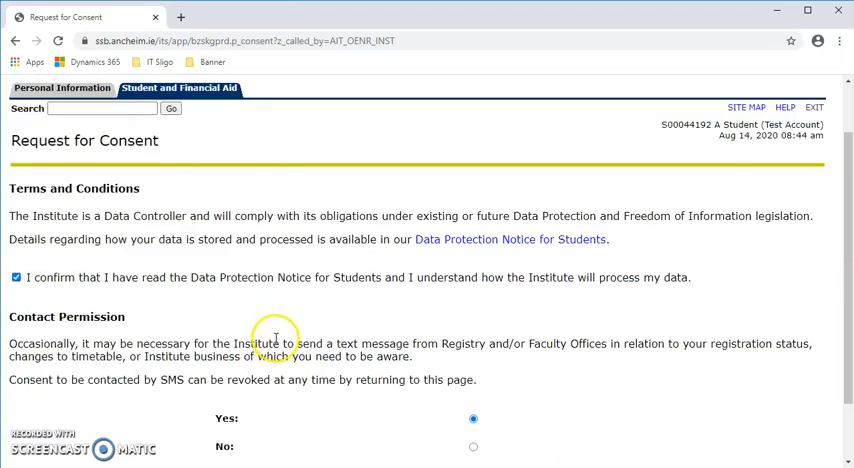
{"action": "mouse_move", "coordinate": [488, 248]}
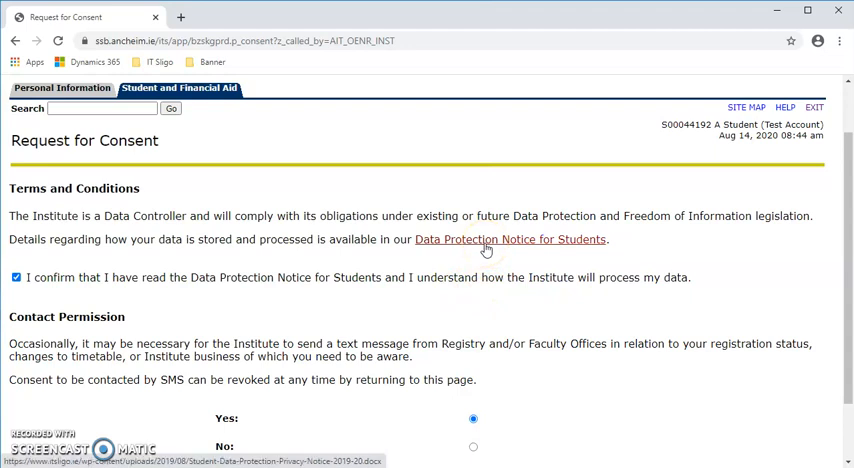
{"action": "scroll", "scroll_direction": "down", "scroll_amount": 3}
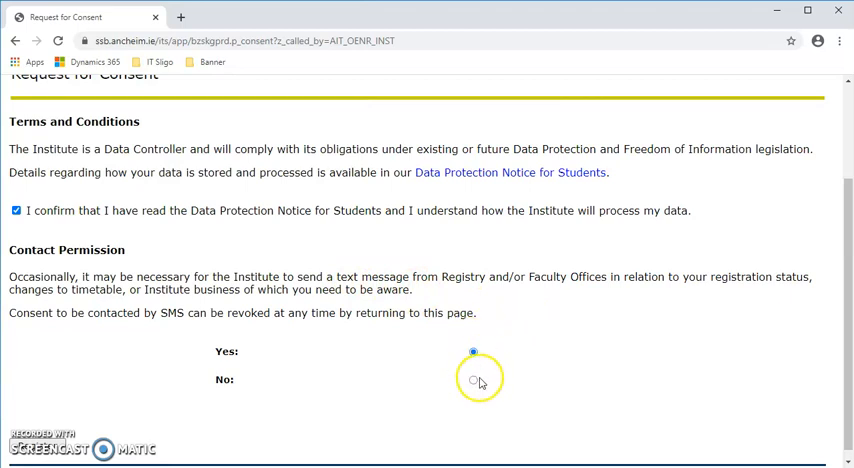
{"action": "left_click", "coordinate": [470, 352]}
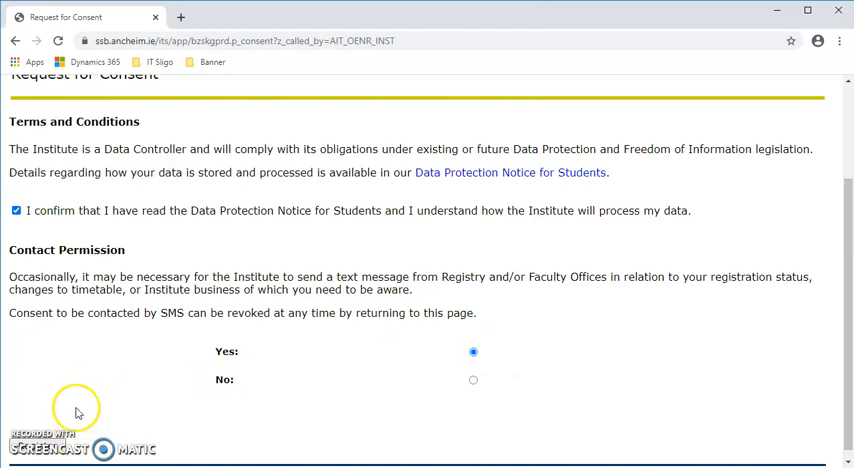
{"action": "mouse_move", "coordinate": [30, 450]}
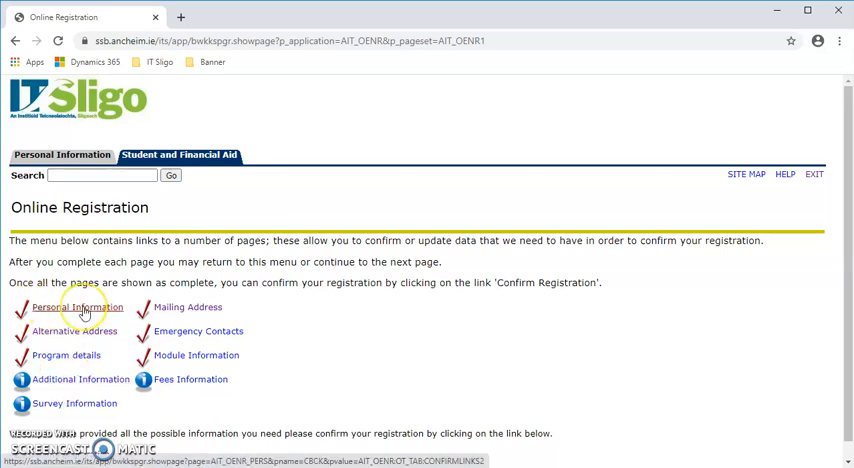
Step: Confirm the Personal Information page unchanged from the registration checklist
{"action": "left_click", "coordinate": [76, 308]}
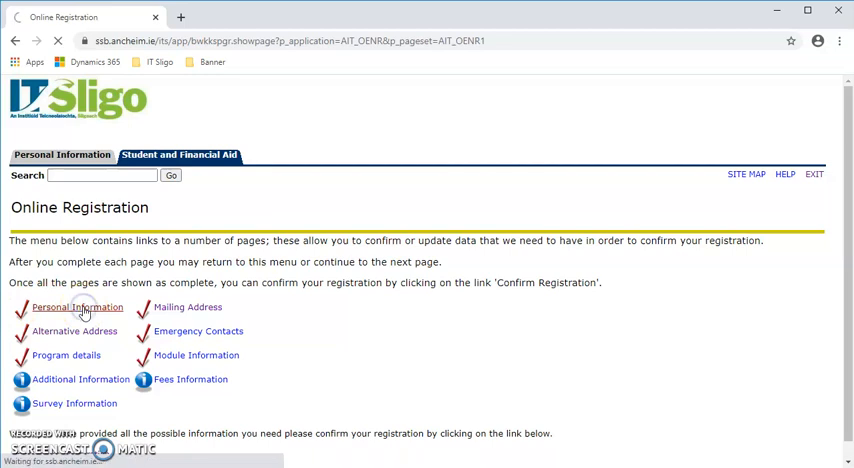
{"action": "left_click", "coordinate": [80, 308]}
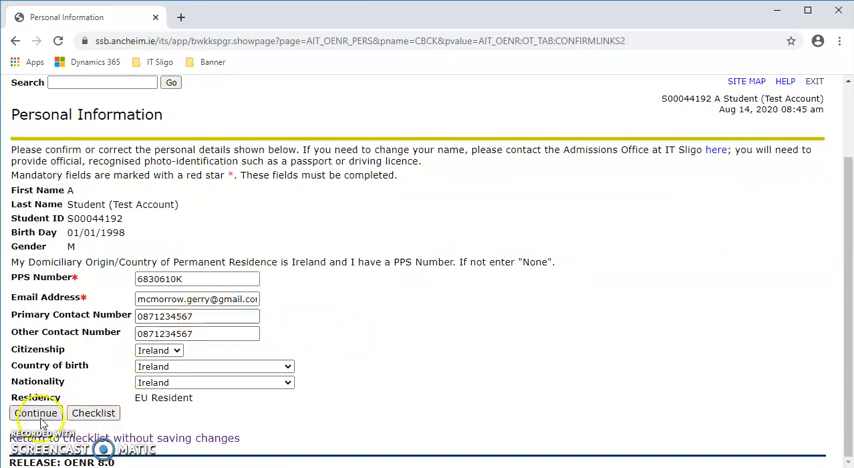
{"action": "left_click", "coordinate": [32, 412]}
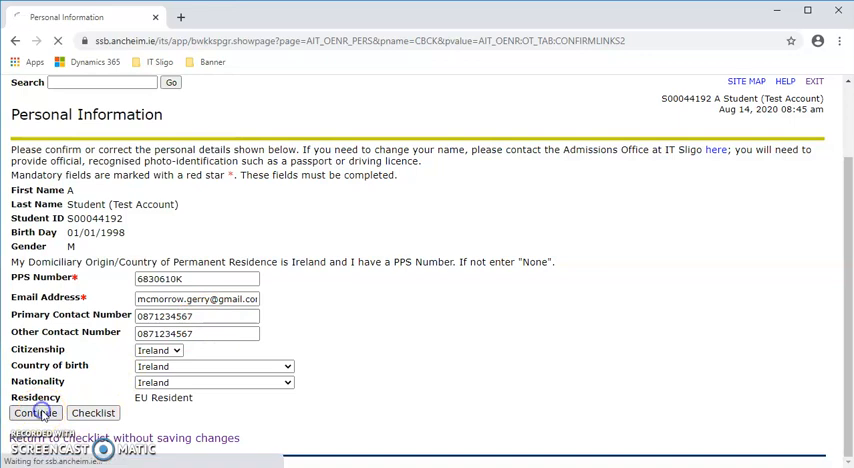
{"action": "left_click", "coordinate": [34, 412]}
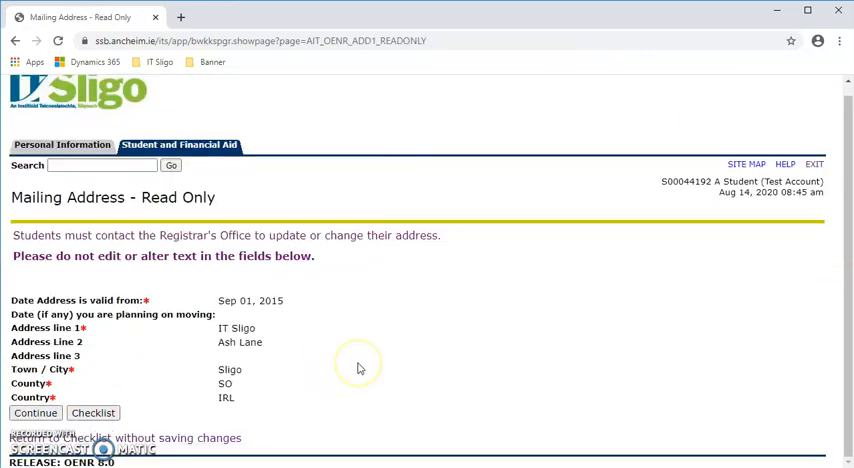
{"action": "mouse_move", "coordinate": [324, 352]}
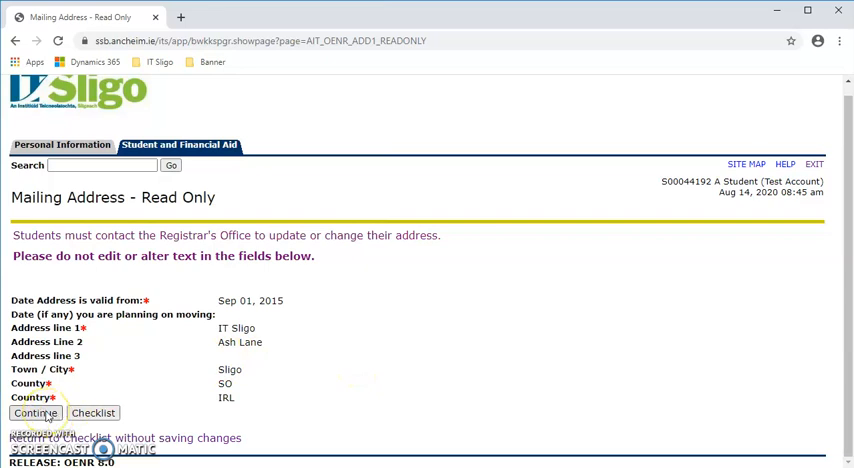
Step: Confirm the Mailing Address and Alternative Address pages unchanged
{"action": "left_click", "coordinate": [36, 412]}
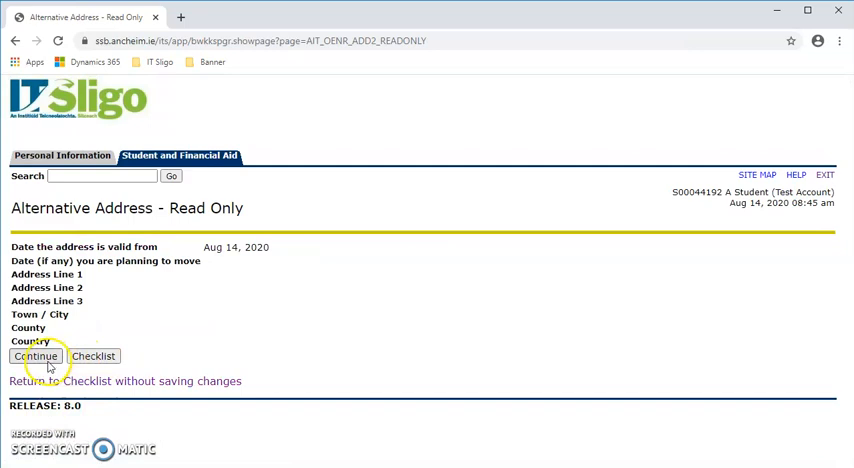
{"action": "left_click", "coordinate": [36, 356]}
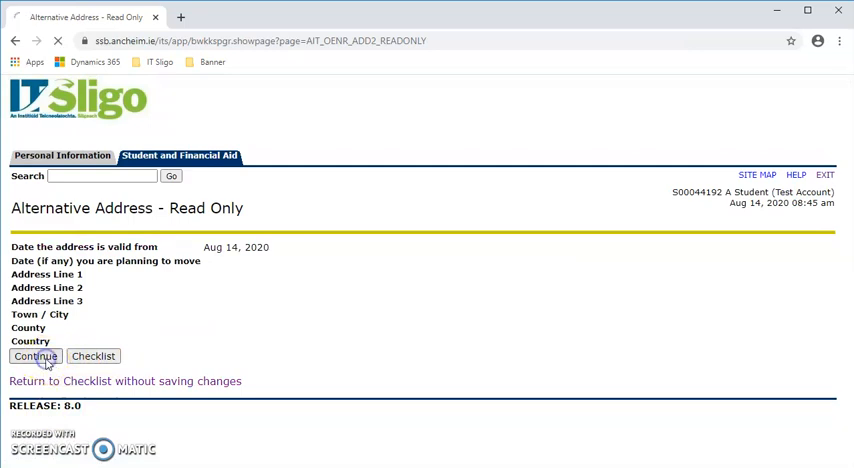
{"action": "left_click", "coordinate": [34, 356]}
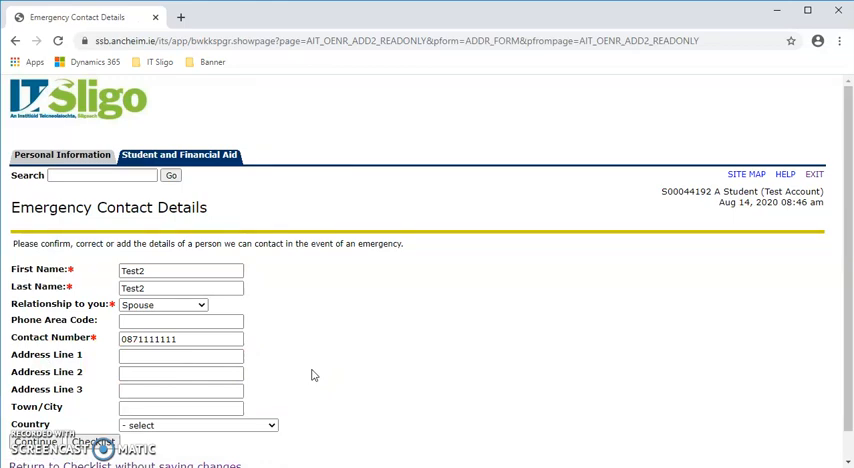
{"action": "mouse_move", "coordinate": [70, 276]}
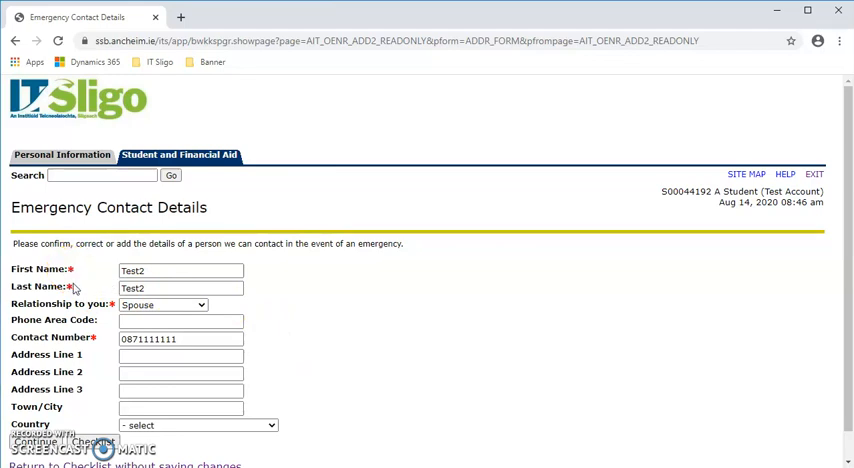
Step: Accept the Emergency Contact Details unchanged and continue to Programme/Course Details
{"action": "scroll", "scroll_direction": "down", "scroll_amount": 3}
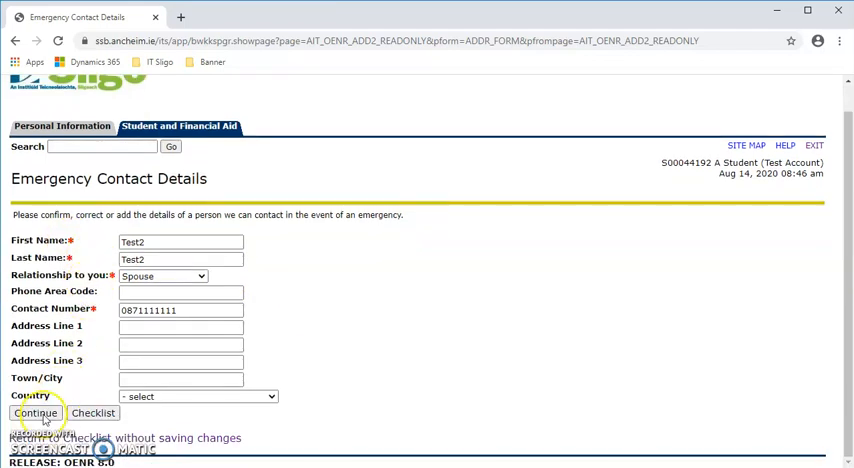
{"action": "left_click", "coordinate": [36, 412]}
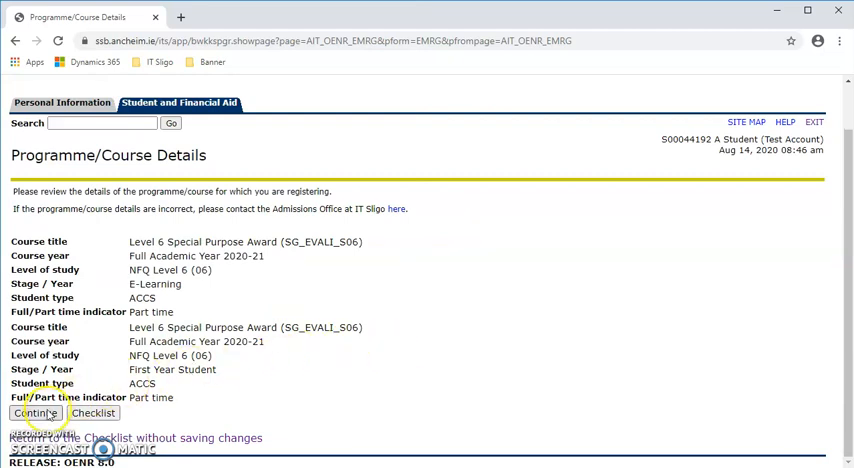
Step: Accept the Programme/Course Details and the Module/Subject Information unchanged
{"action": "left_click", "coordinate": [34, 412]}
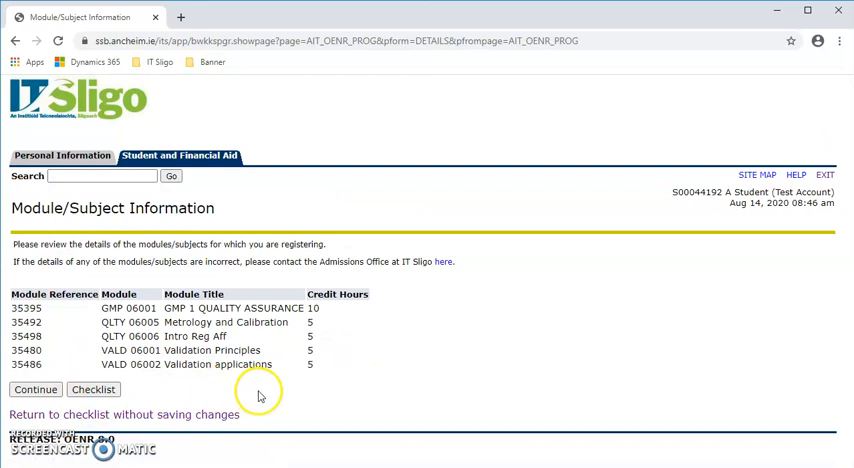
{"action": "mouse_move", "coordinate": [364, 364]}
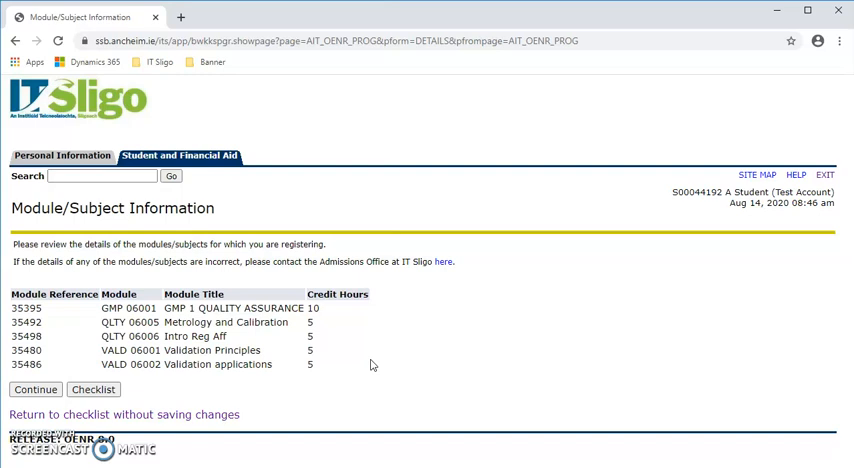
{"action": "left_click", "coordinate": [34, 388]}
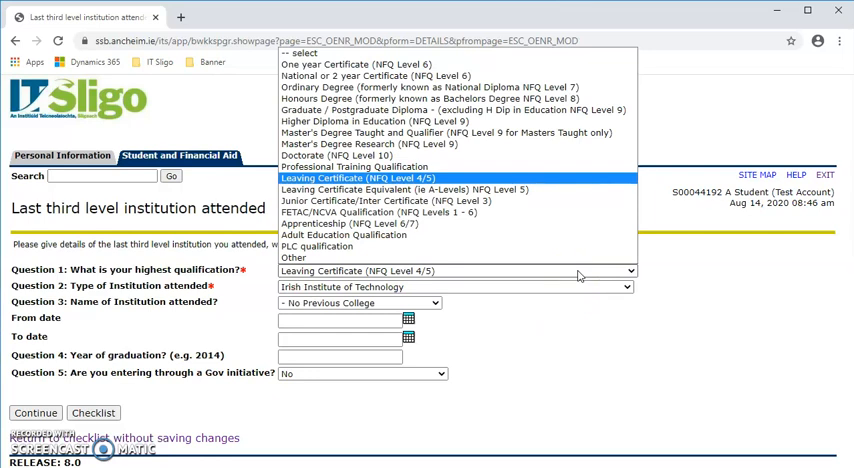
{"action": "mouse_move", "coordinate": [560, 122]}
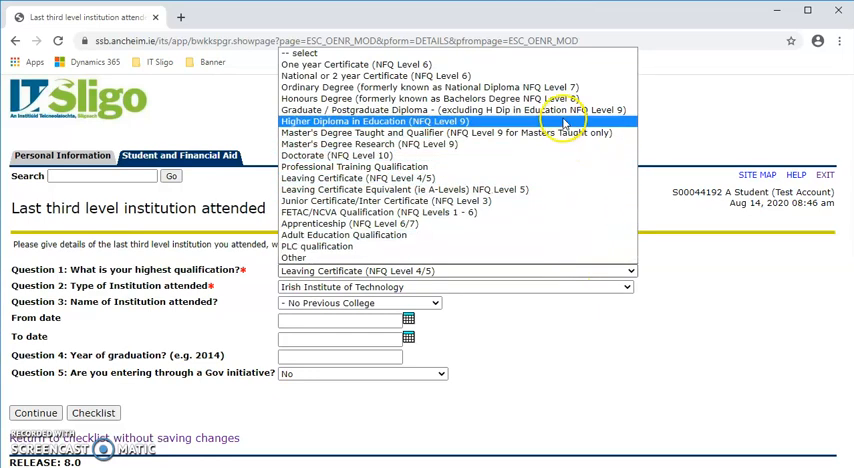
{"action": "mouse_move", "coordinate": [540, 190]}
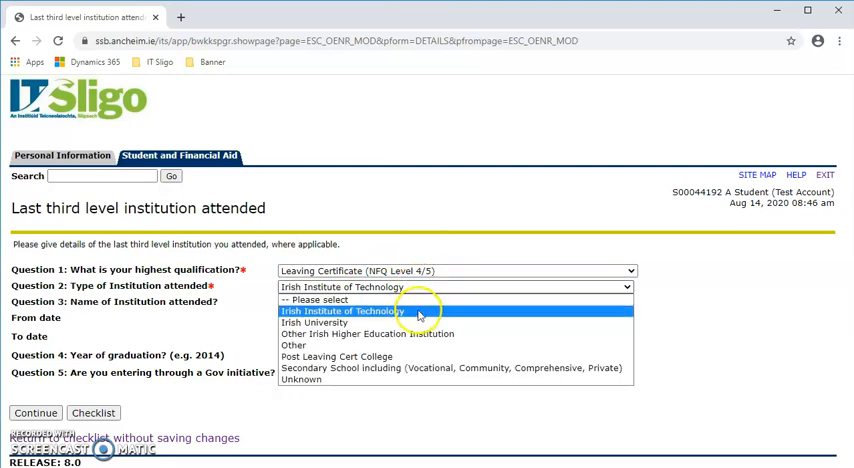
{"action": "mouse_move", "coordinate": [408, 312]}
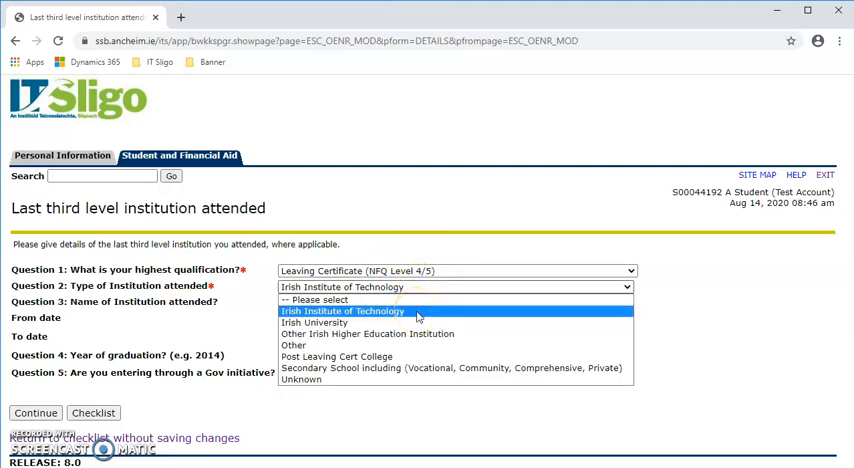
Step: Set institution type Irish Institute of Technology and government initiative Springboard, then submit the form
{"action": "left_click", "coordinate": [350, 318]}
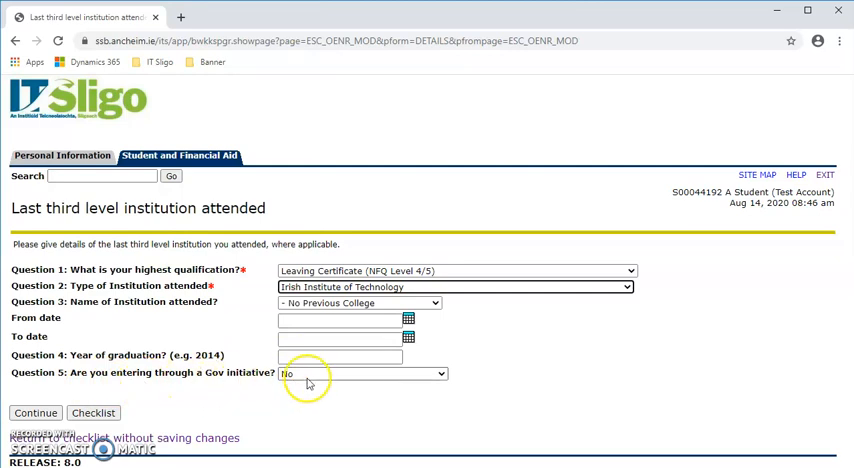
{"action": "left_click", "coordinate": [362, 372]}
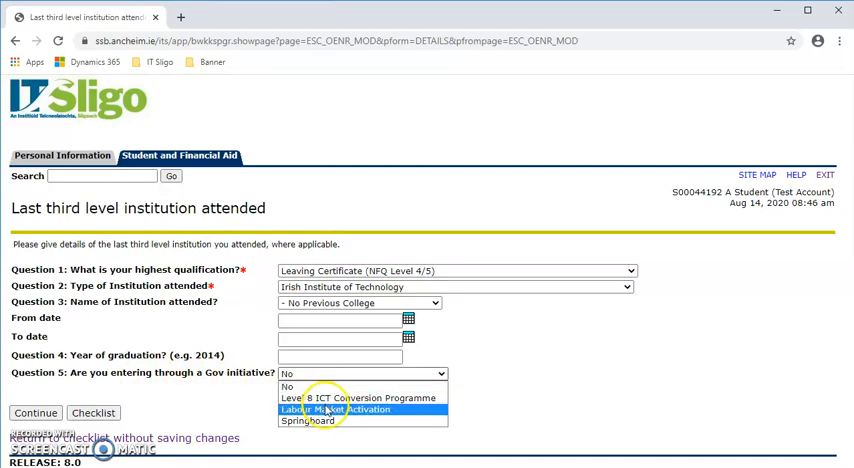
{"action": "left_click", "coordinate": [308, 424]}
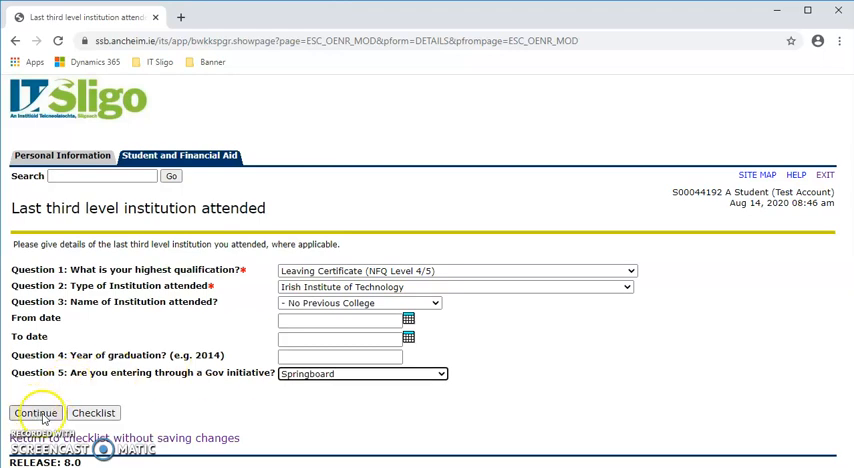
{"action": "left_click", "coordinate": [30, 412]}
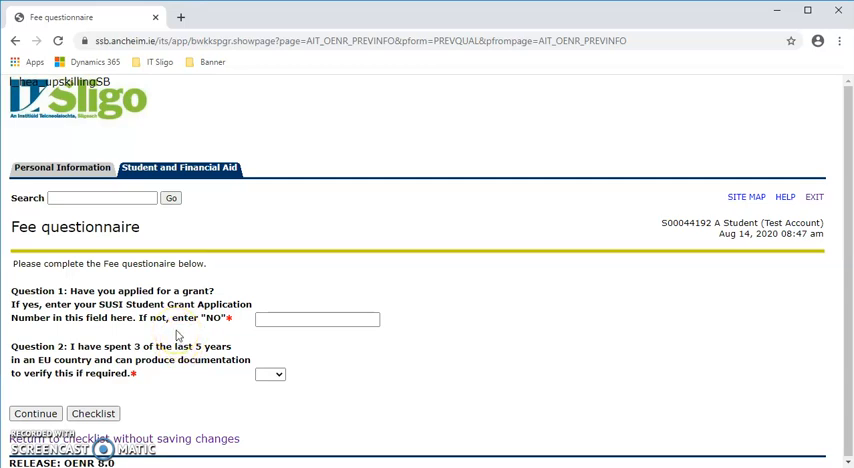
Step: Answer NO to the grant question and Yes to EU residence, then submit the fee questionnaire
{"action": "left_click", "coordinate": [288, 320]}
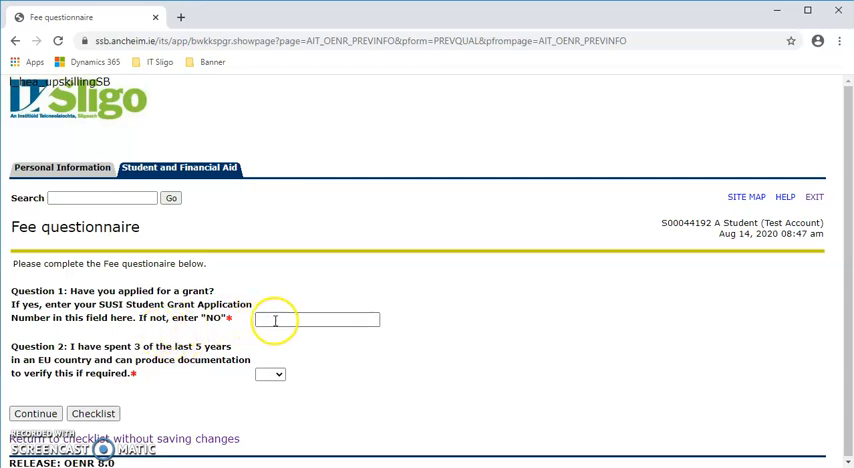
{"action": "left_click", "coordinate": [320, 320]}
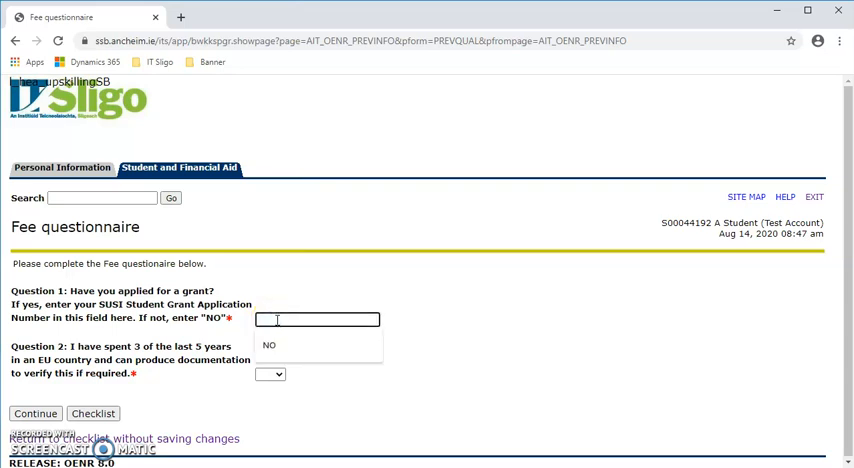
{"action": "type", "text": "NO"}
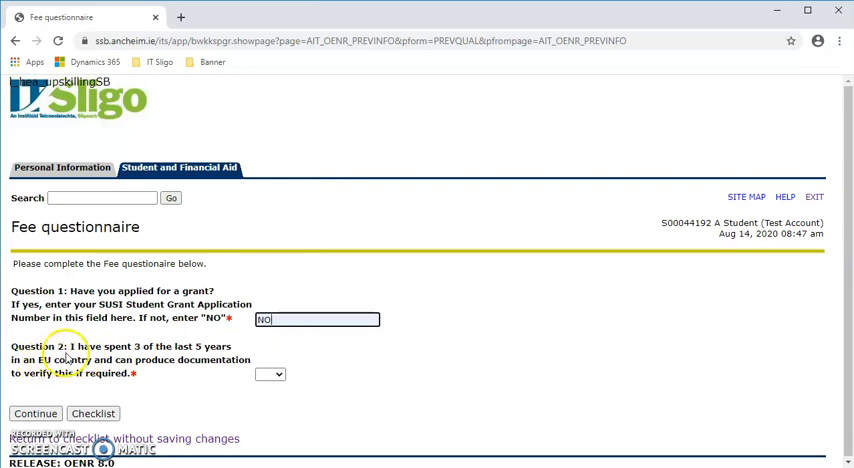
{"action": "mouse_move", "coordinate": [136, 364]}
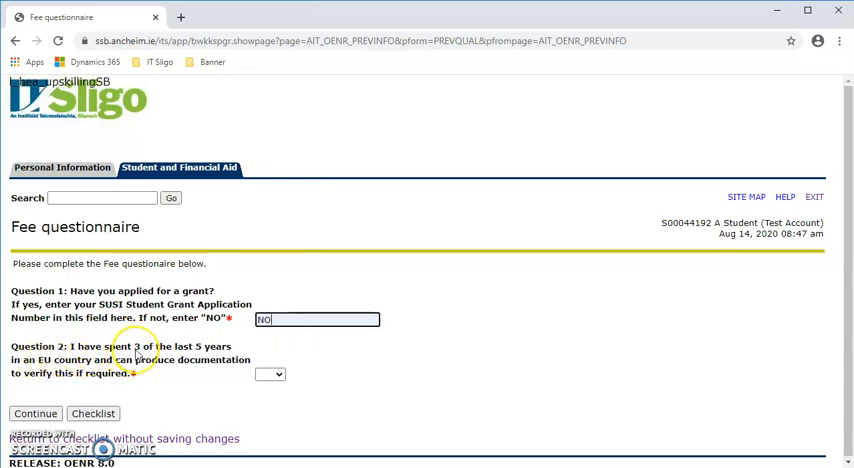
{"action": "mouse_move", "coordinate": [150, 372]}
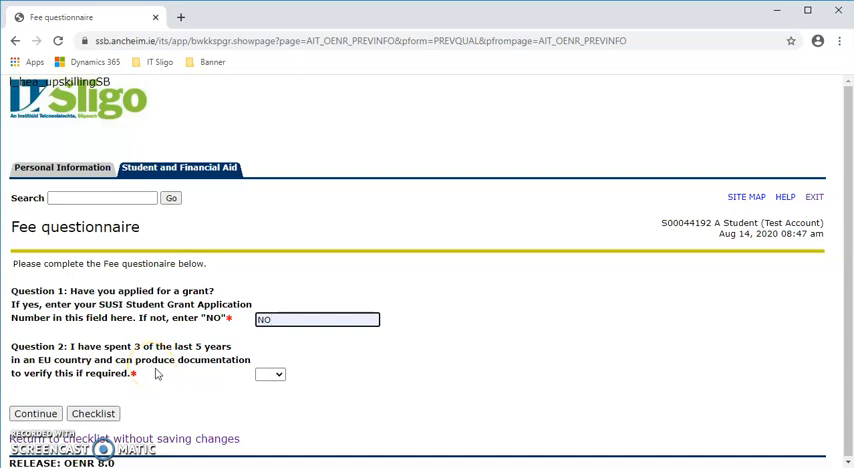
{"action": "mouse_move", "coordinate": [182, 380]}
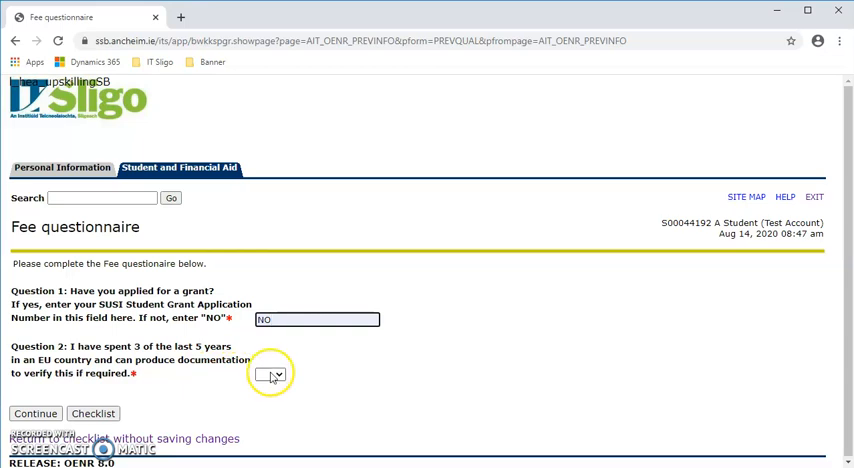
{"action": "left_click", "coordinate": [274, 374]}
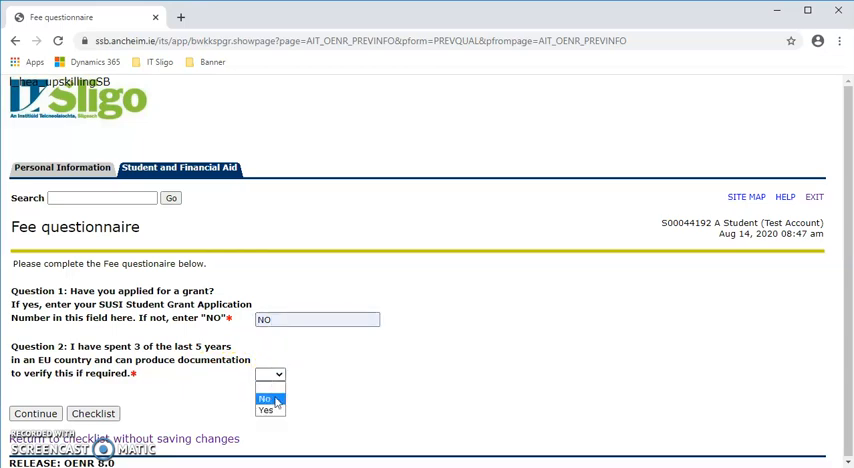
{"action": "left_click", "coordinate": [268, 410]}
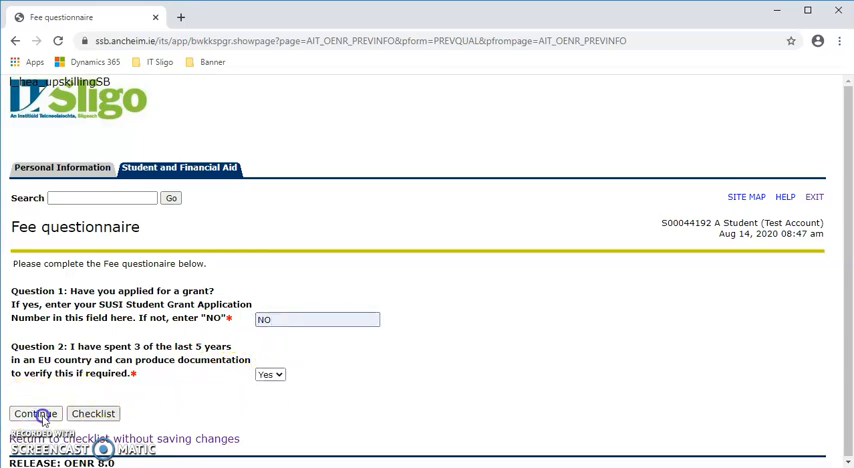
{"action": "left_click", "coordinate": [32, 412]}
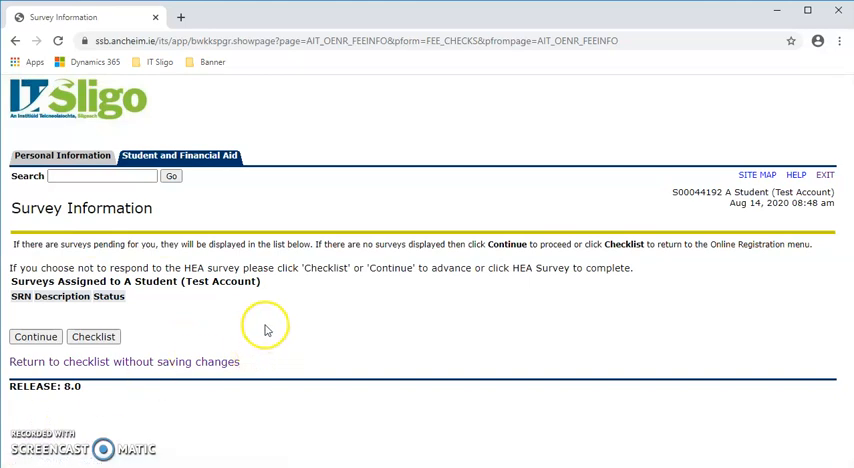
{"action": "mouse_move", "coordinate": [30, 340]}
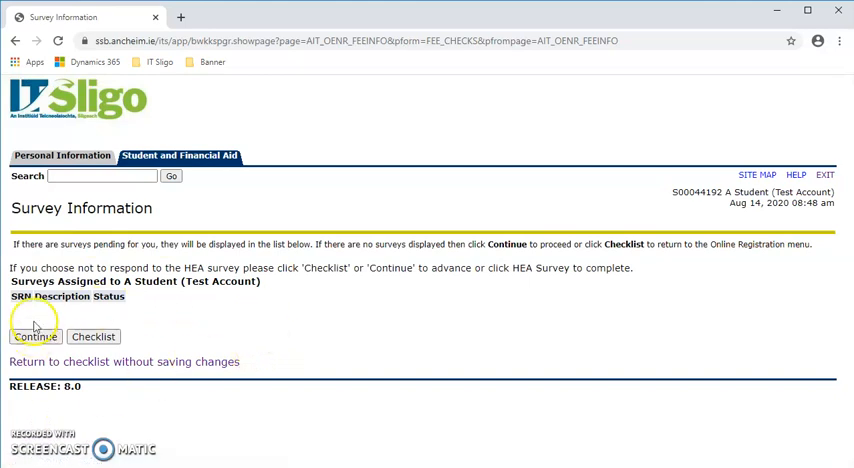
{"action": "mouse_move", "coordinate": [140, 312]}
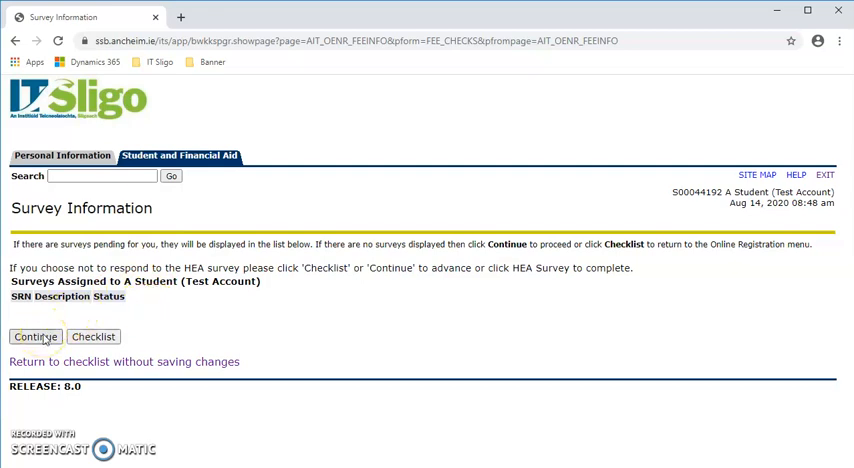
Step: Continue past the empty Survey Information page back to the registration checklist
{"action": "left_click", "coordinate": [36, 336]}
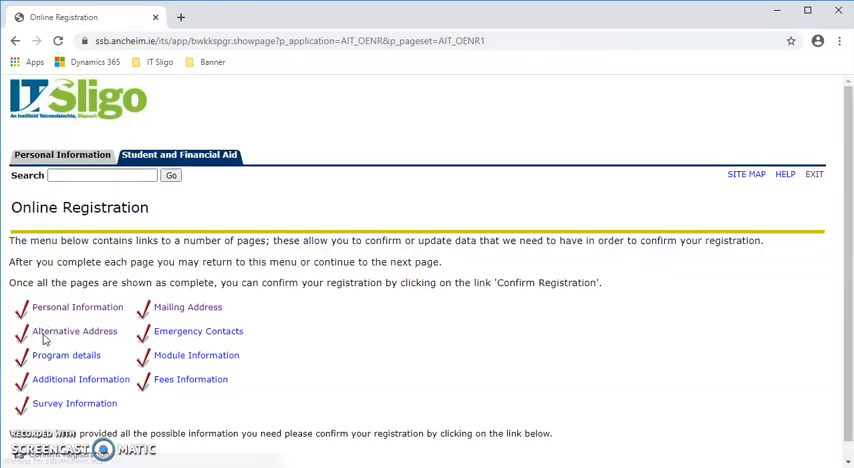
{"action": "mouse_move", "coordinate": [280, 328]}
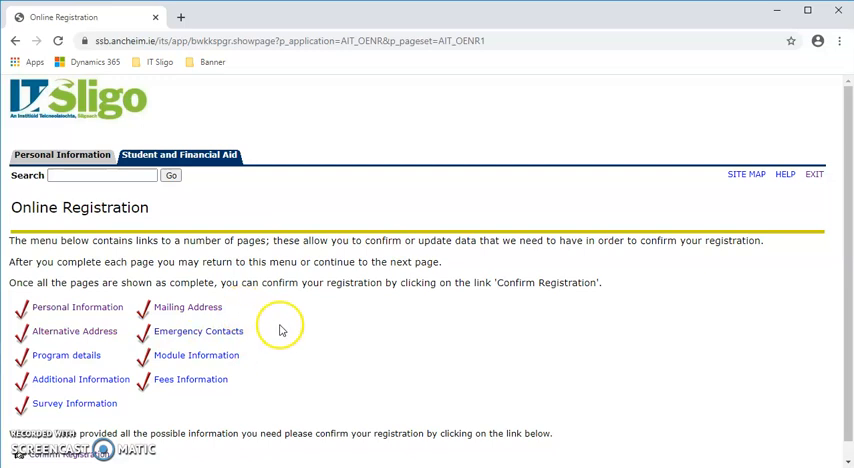
{"action": "mouse_move", "coordinate": [288, 334]}
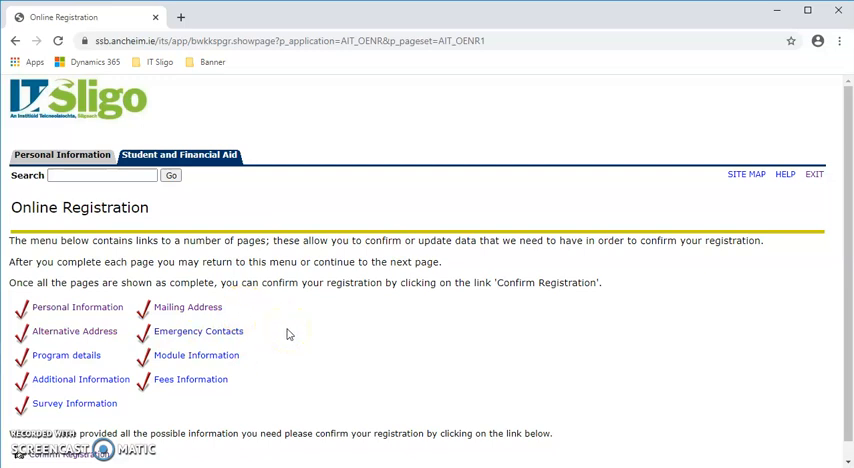
Step: Choose Confirm Registration at the bottom of the completed checklist
{"action": "scroll", "scroll_direction": "down", "scroll_amount": 3}
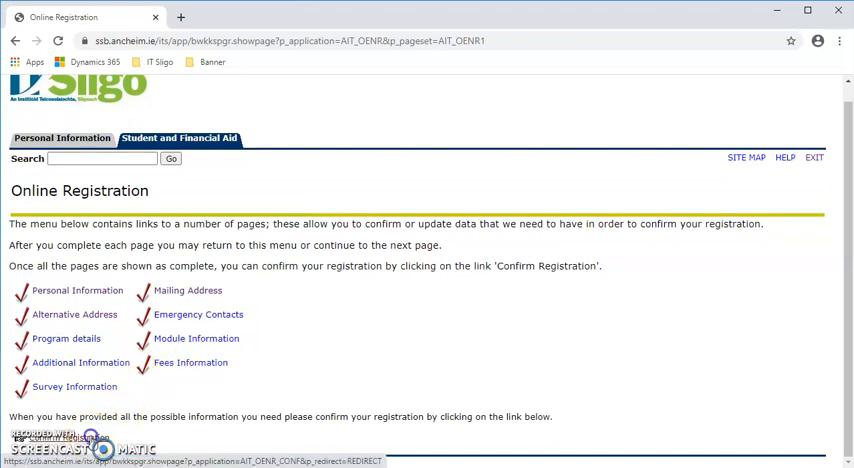
{"action": "left_click", "coordinate": [76, 436]}
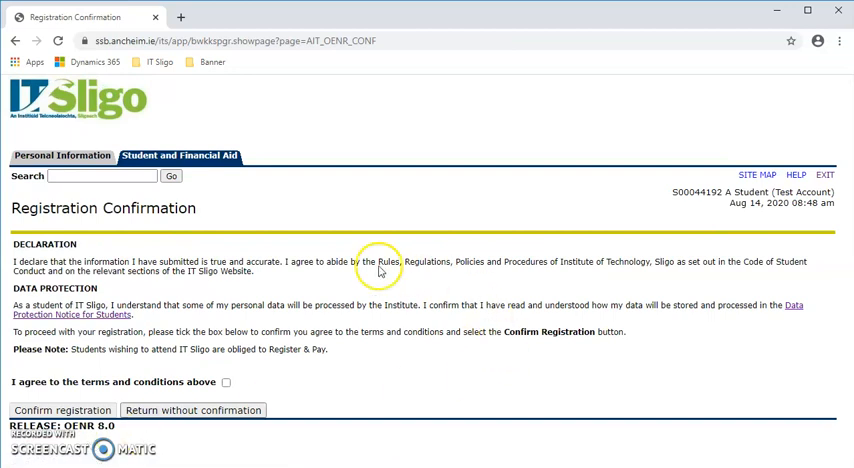
{"action": "mouse_move", "coordinate": [292, 280]}
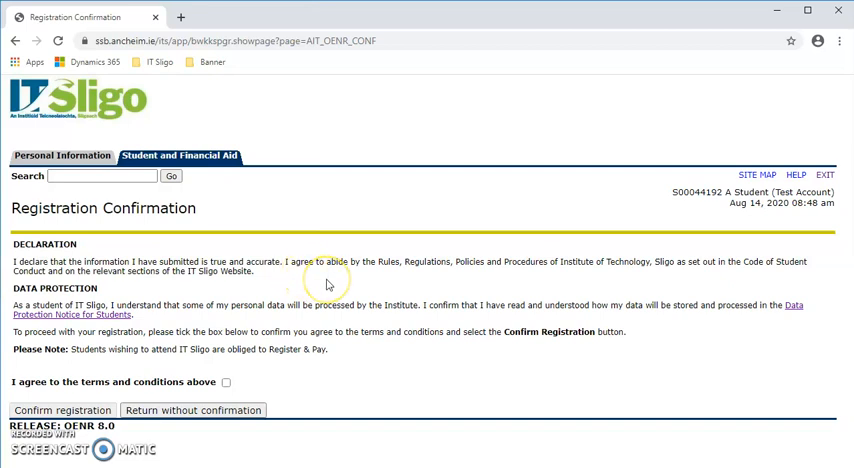
{"action": "mouse_move", "coordinate": [200, 302]}
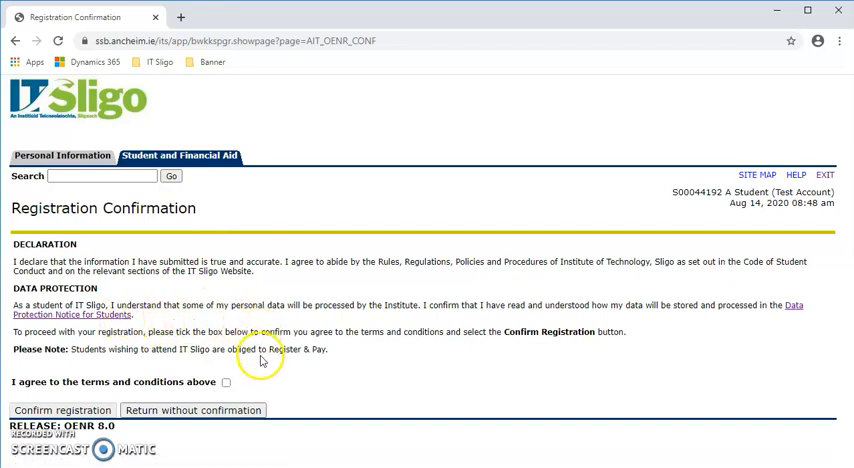
{"action": "mouse_move", "coordinate": [230, 392]}
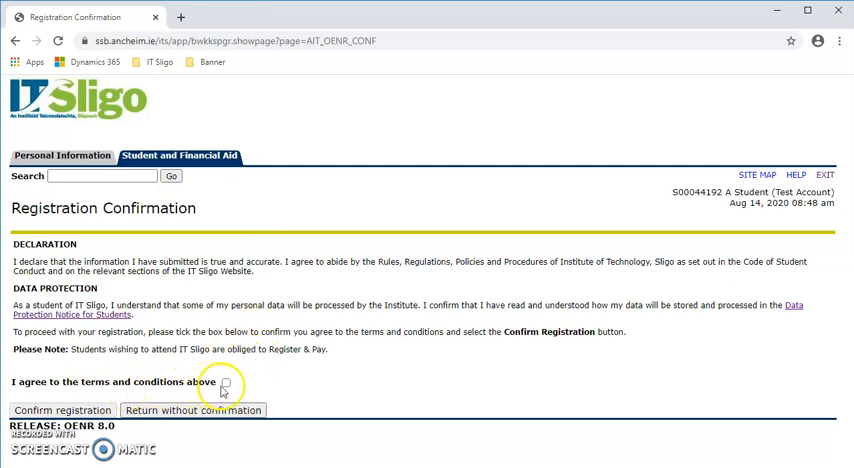
Step: Agree to the declaration terms and confirm registration, reaching the €2100.00 Registration Fees page
{"action": "left_click", "coordinate": [232, 384]}
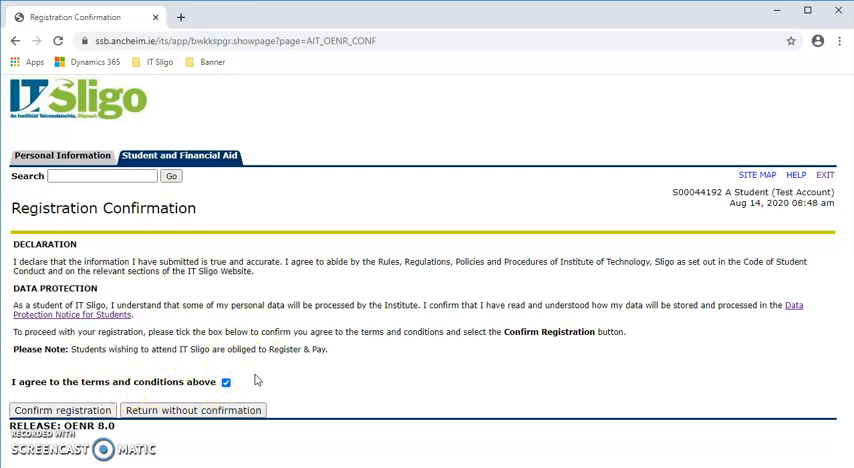
{"action": "left_click", "coordinate": [60, 410]}
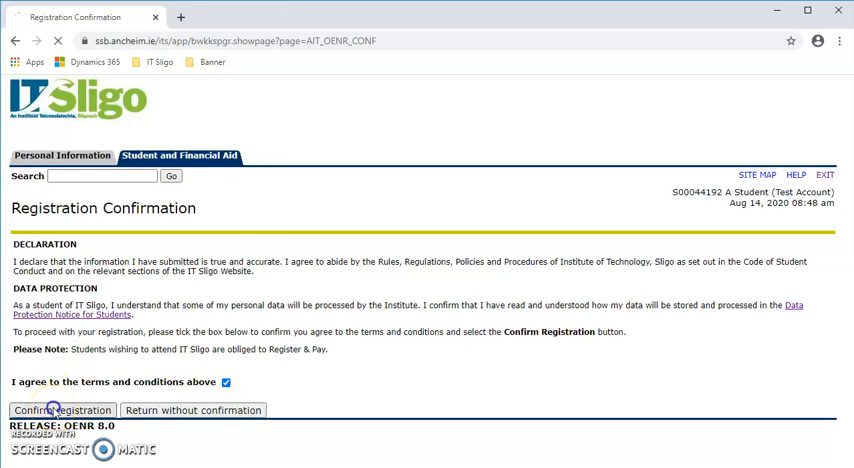
{"action": "left_click", "coordinate": [64, 408]}
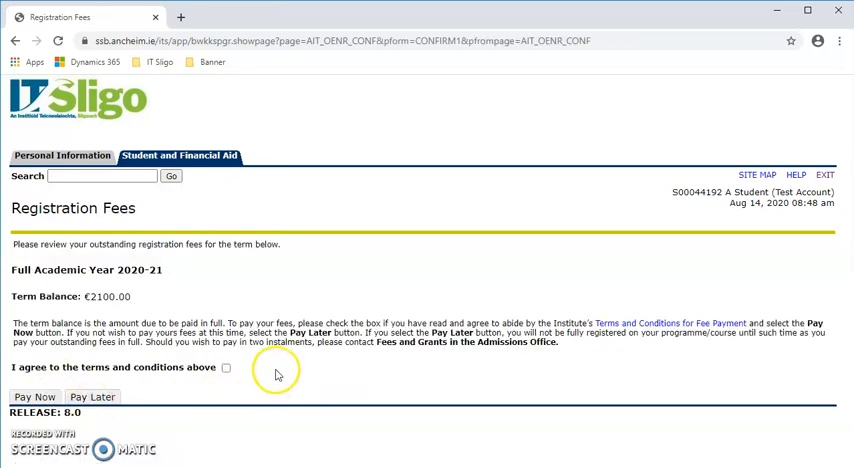
{"action": "mouse_move", "coordinate": [264, 316]}
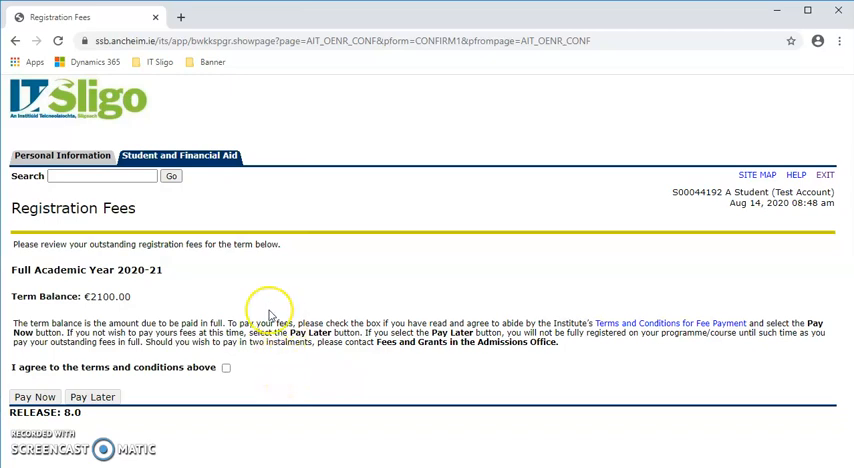
{"action": "mouse_move", "coordinate": [90, 310]}
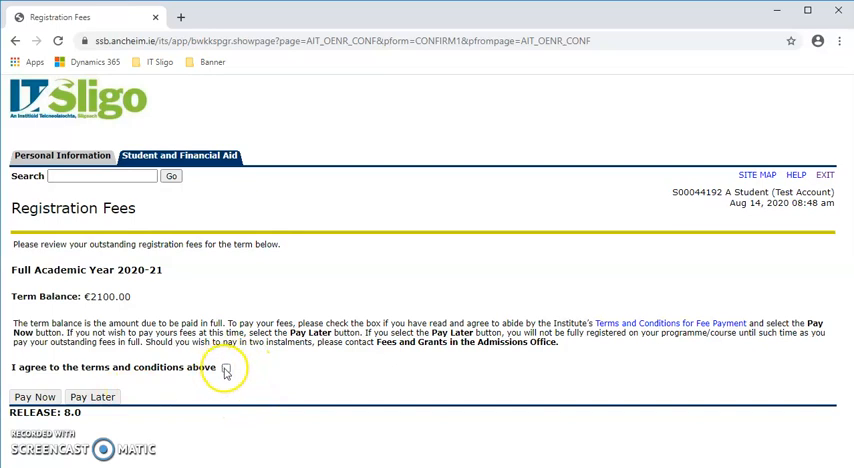
Step: Accept the fee terms and choose Pay Later for the €2100 balance, giving temporary registration
{"action": "left_click", "coordinate": [228, 372]}
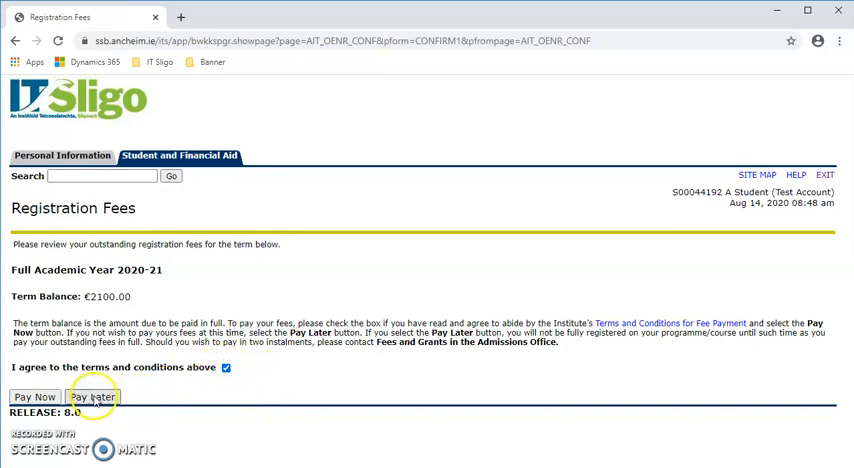
{"action": "left_click", "coordinate": [96, 396]}
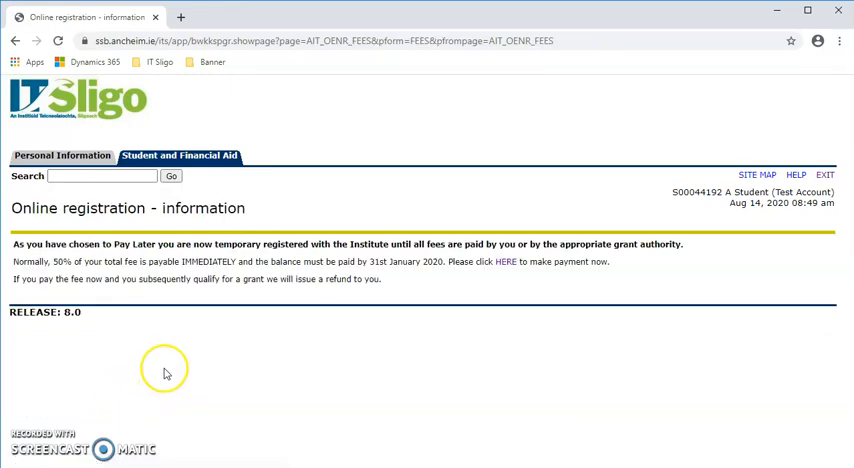
{"action": "mouse_move", "coordinate": [192, 368]}
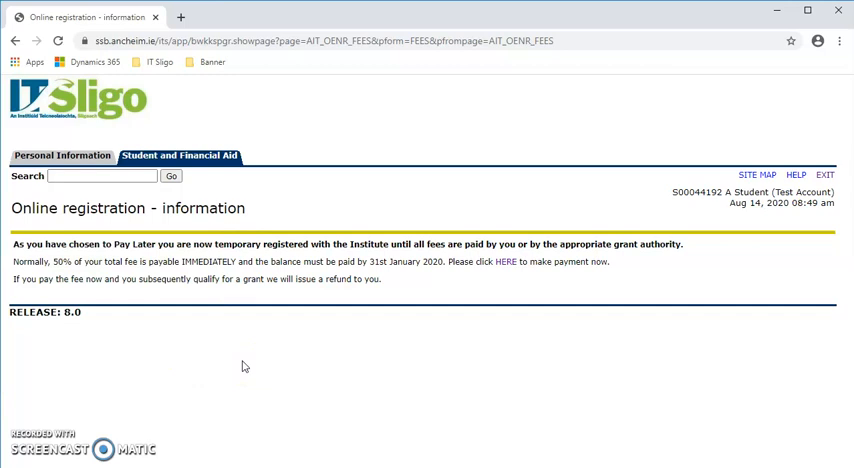
{"action": "mouse_move", "coordinate": [456, 276]}
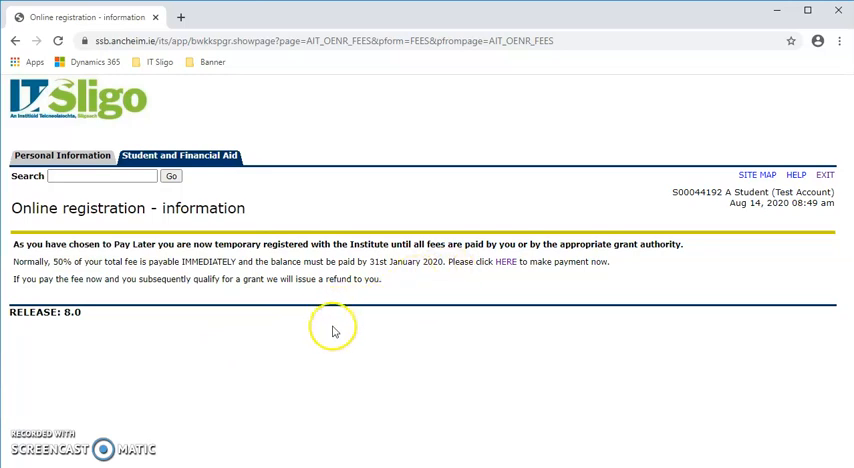
{"action": "mouse_move", "coordinate": [458, 352]}
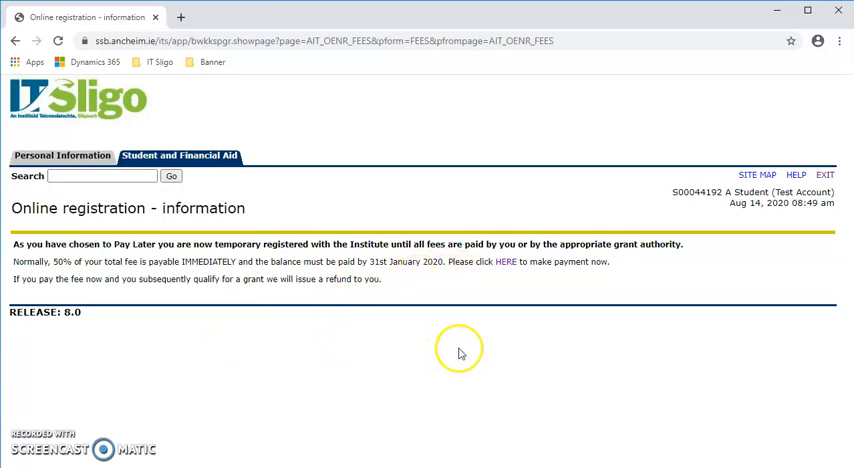
{"action": "mouse_move", "coordinate": [478, 360]}
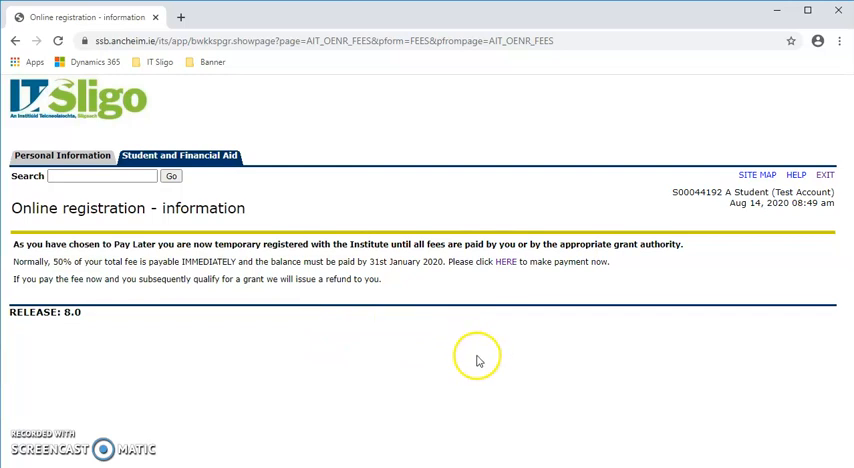